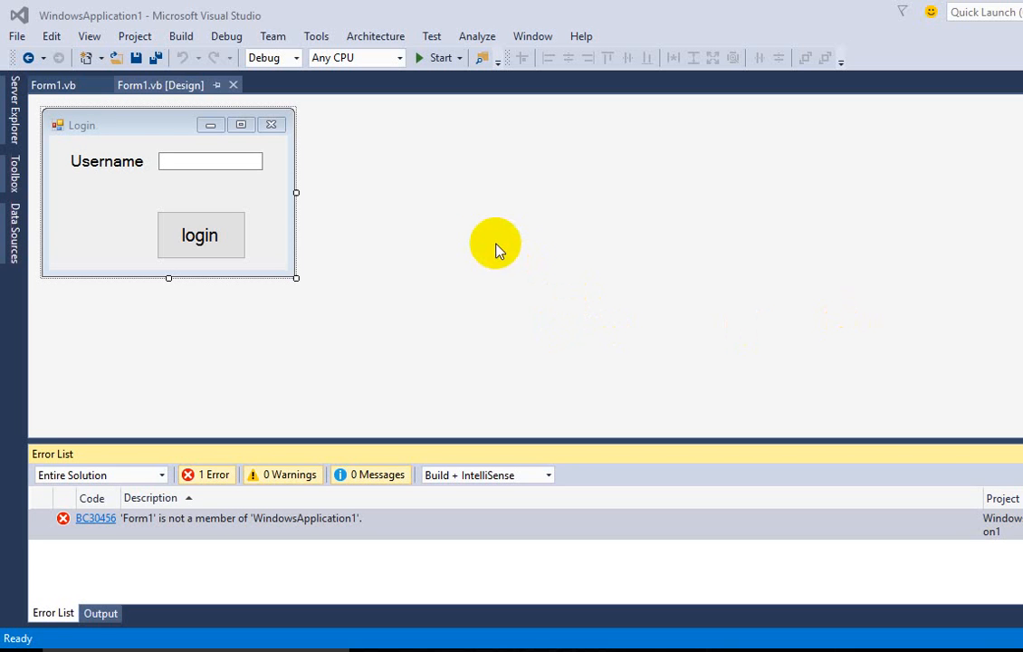
mouse_move(480, 275)
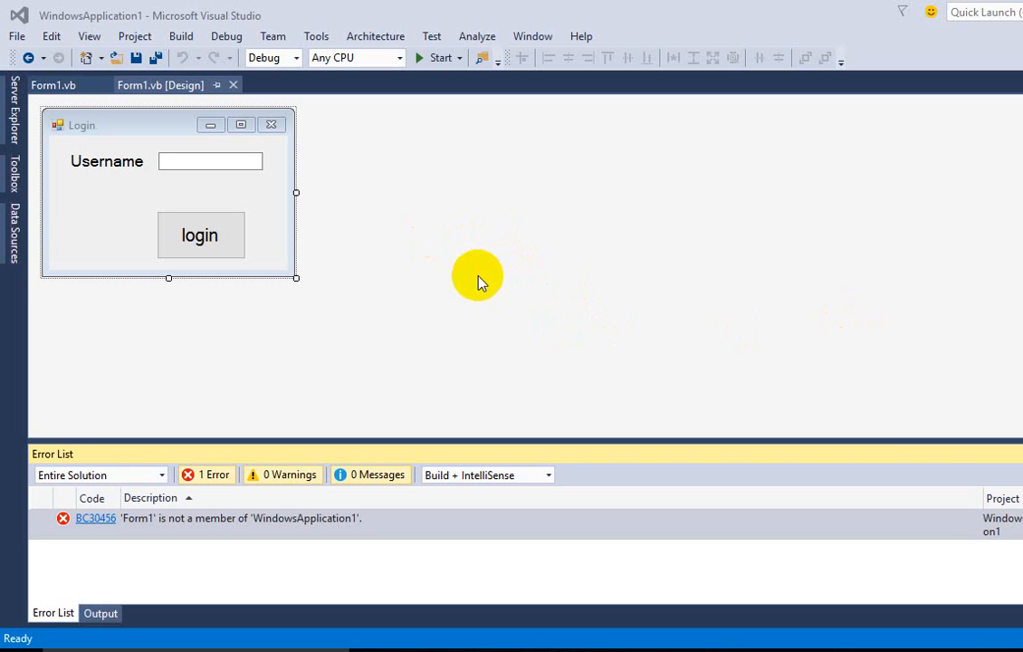
mouse_move(402, 275)
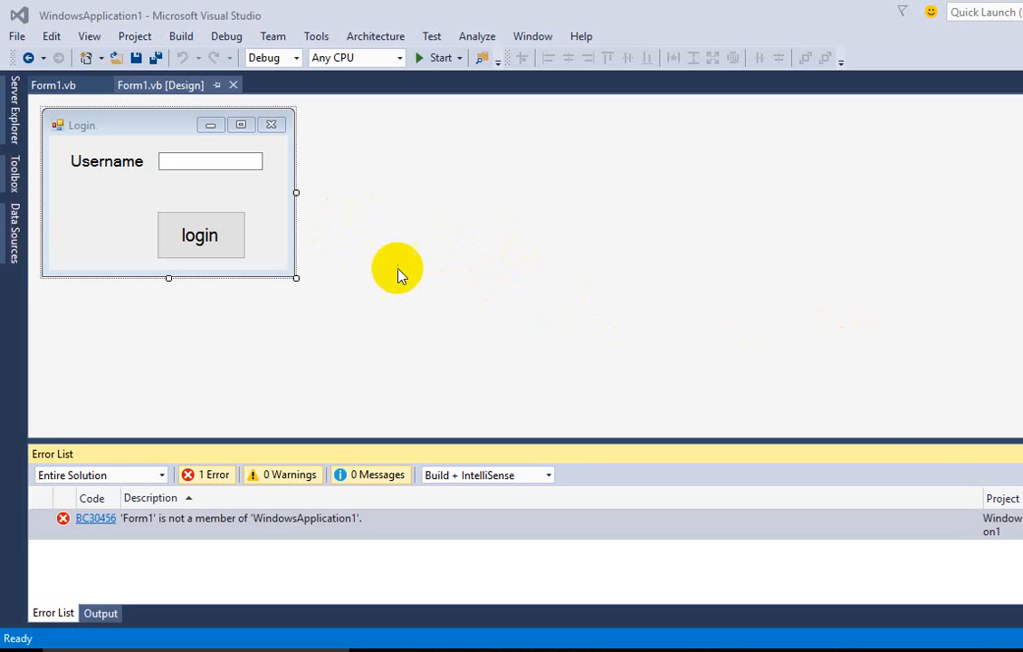
mouse_move(312, 249)
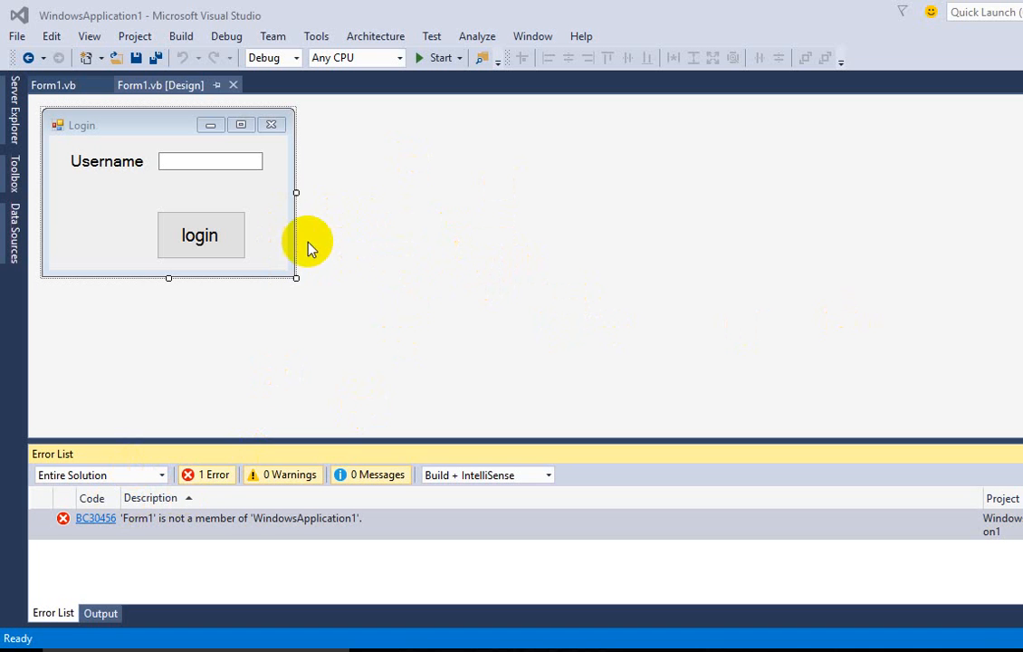
mouse_move(334, 191)
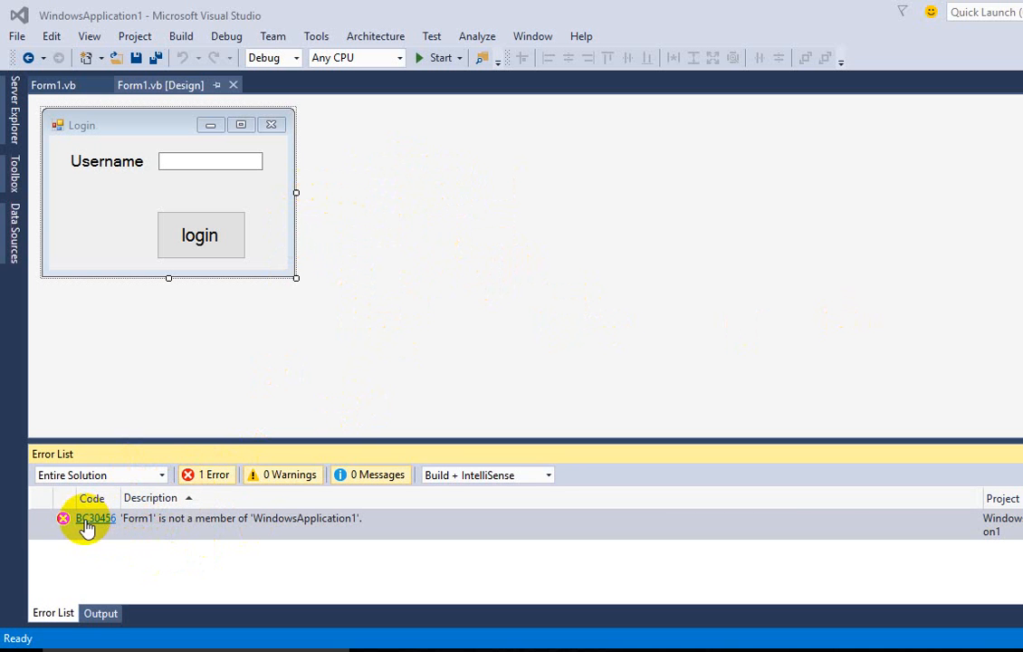
mouse_move(117, 525)
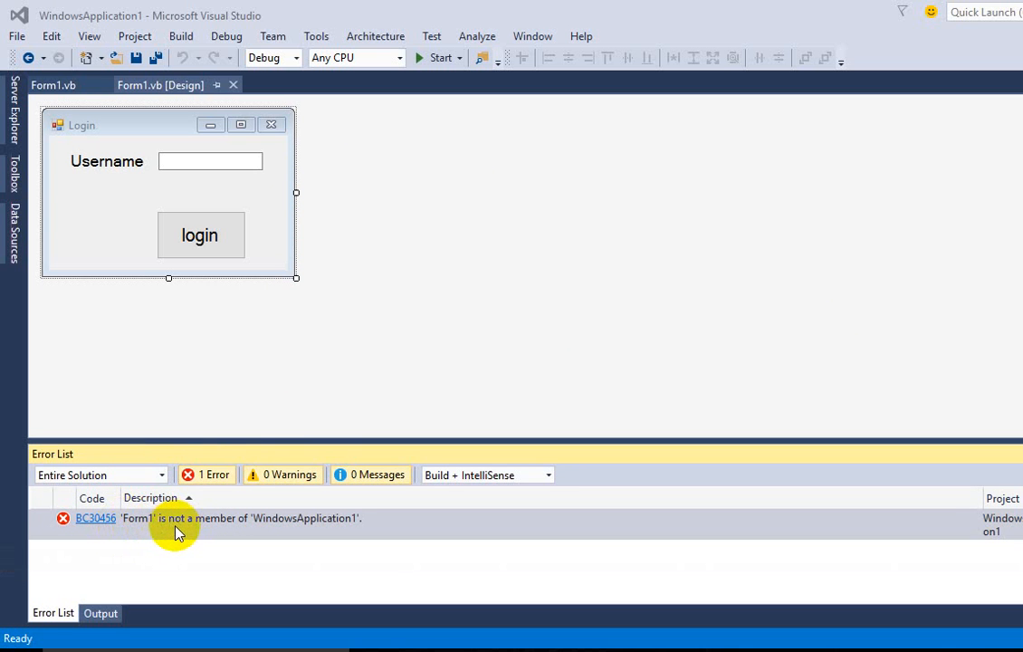
mouse_move(344, 532)
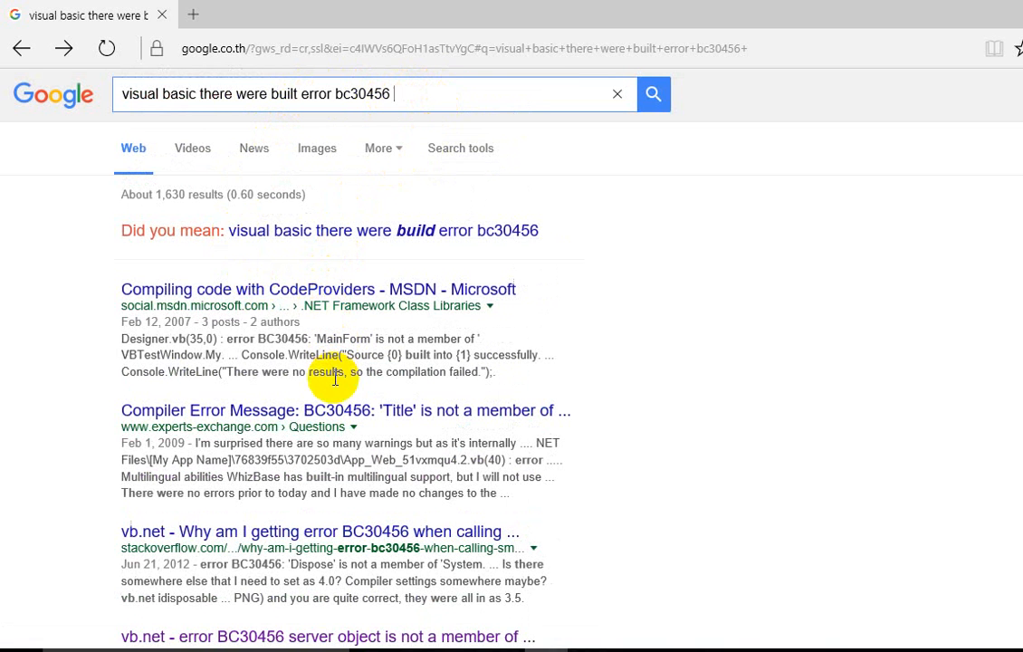
Scroll through the Google results for the Visual Basic BC30456 build error.
scroll("down", 3)
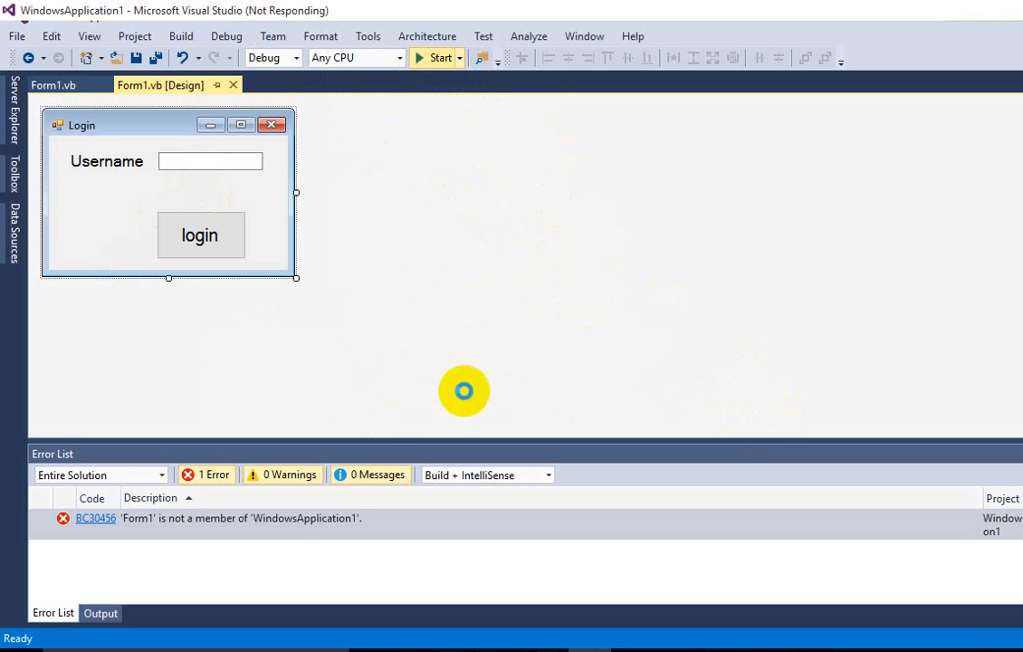
mouse_move(442, 311)
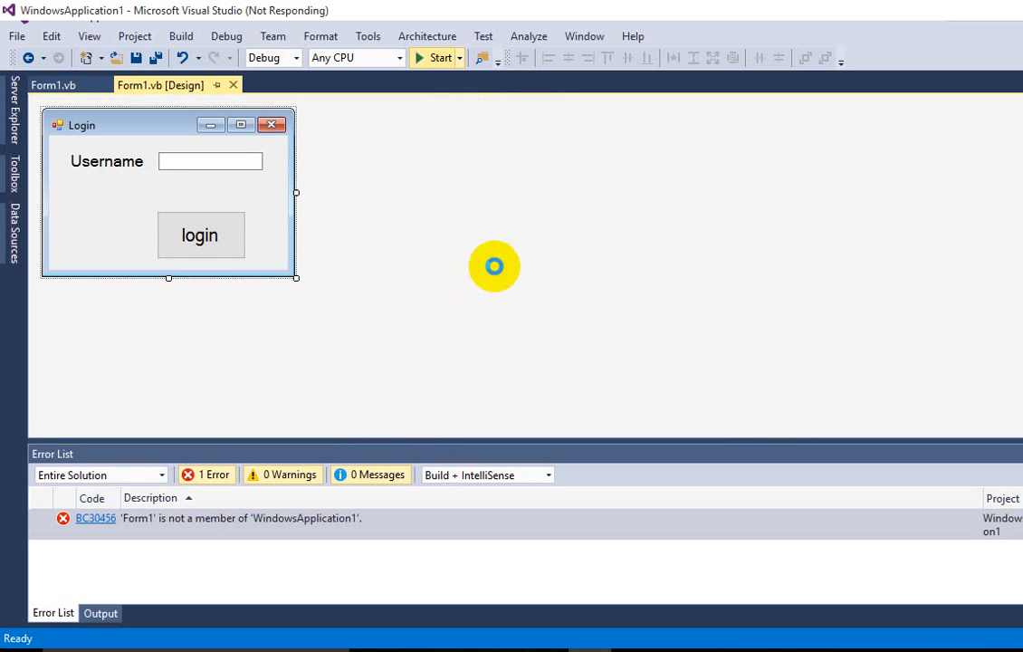
mouse_move(724, 188)
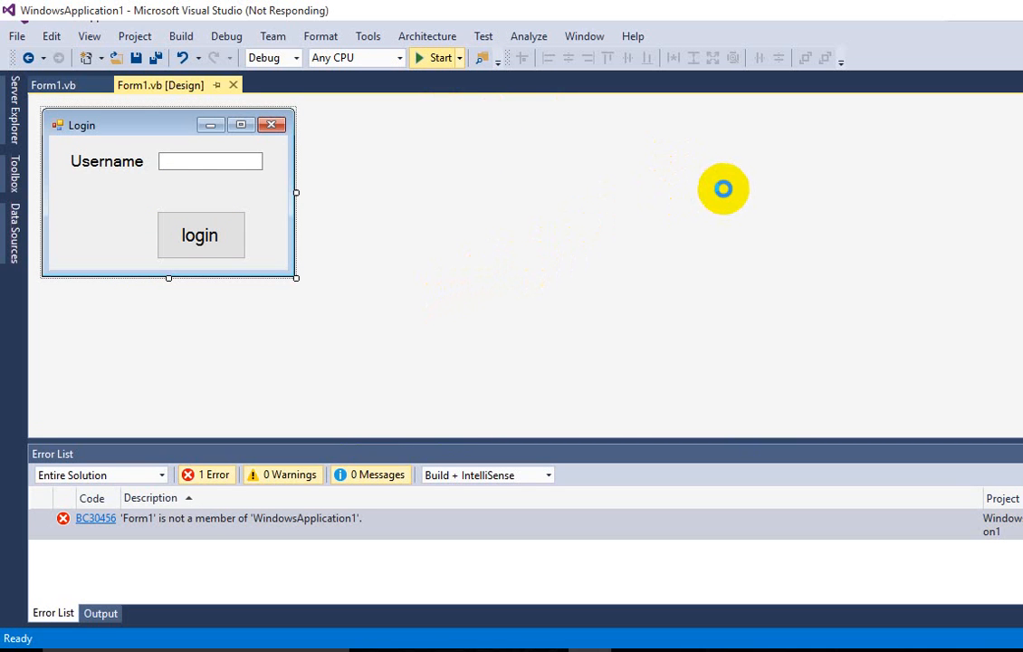
mouse_move(681, 239)
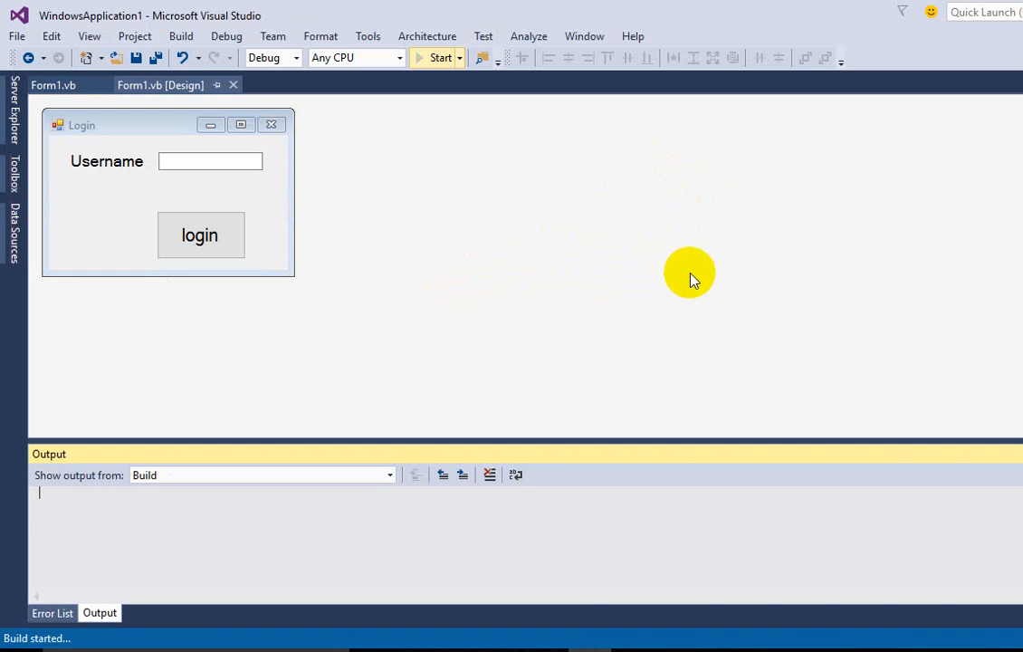
mouse_move(366, 271)
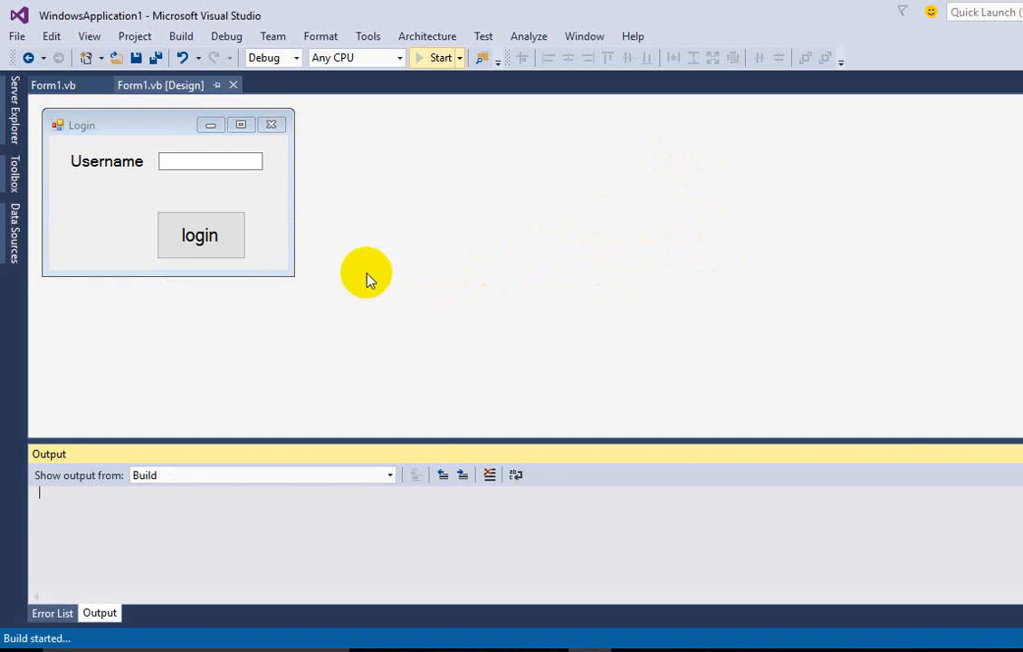
Start a build-and-run of the login-form project from the toolbar.
left_click(438, 56)
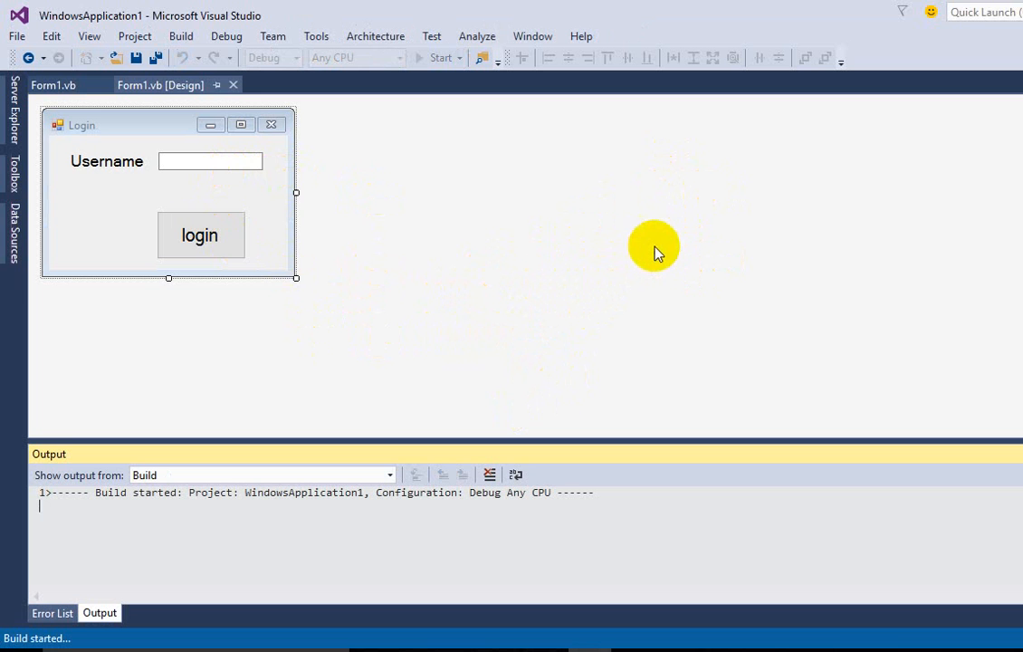
mouse_move(644, 235)
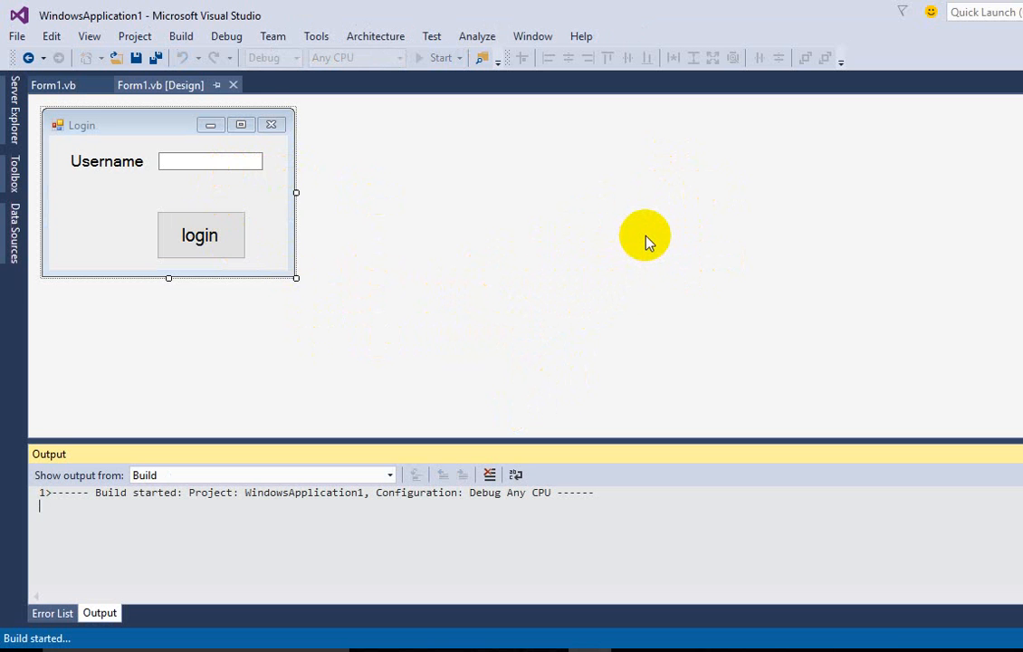
mouse_move(666, 192)
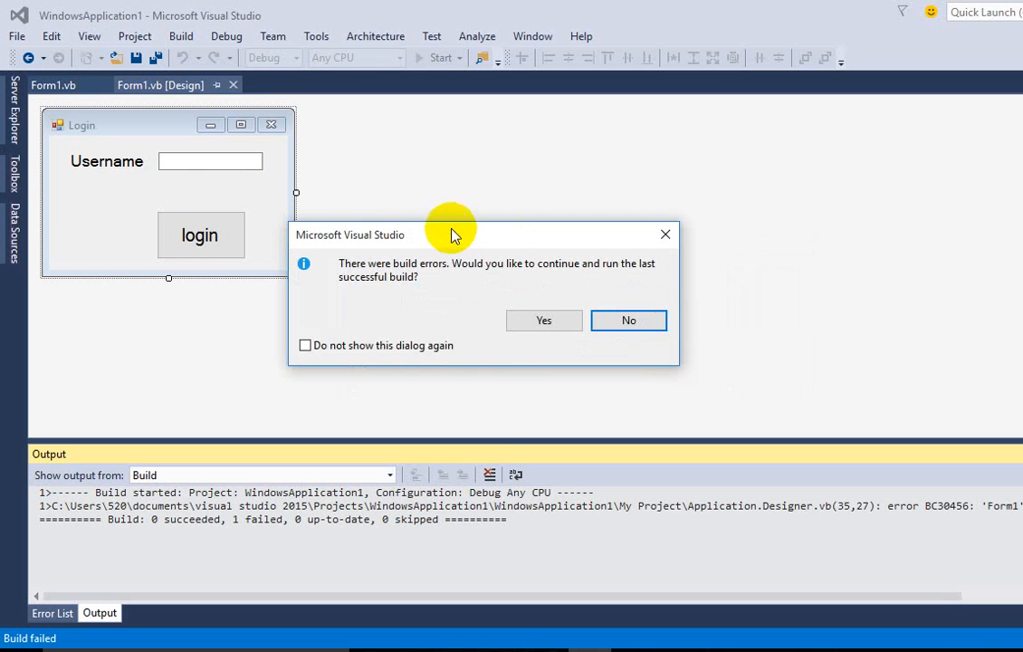
mouse_move(405, 251)
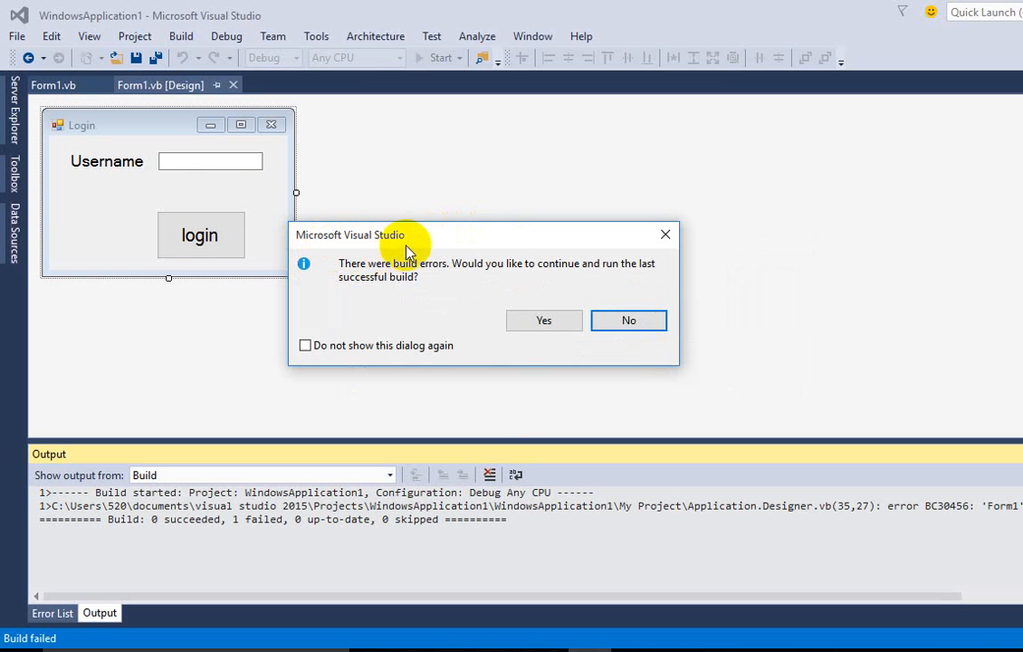
mouse_move(380, 271)
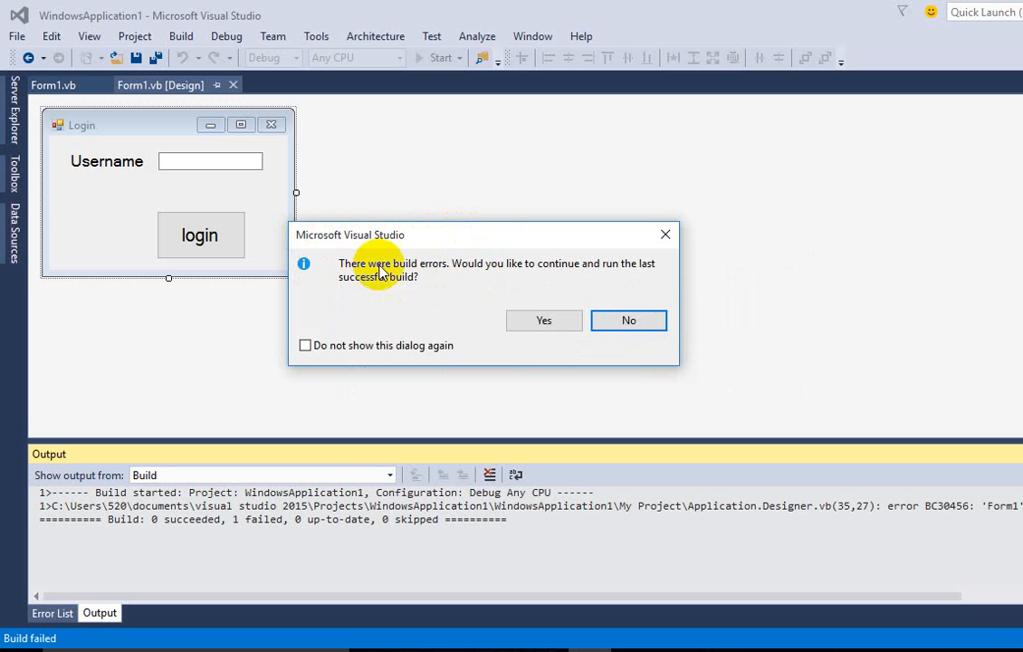
mouse_move(510, 275)
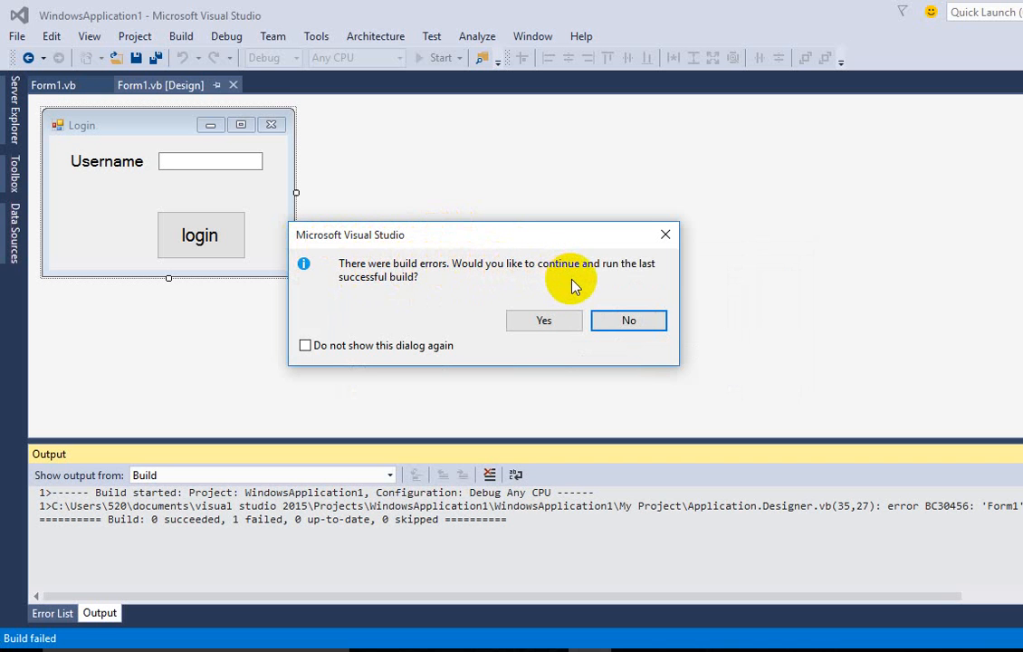
mouse_move(405, 308)
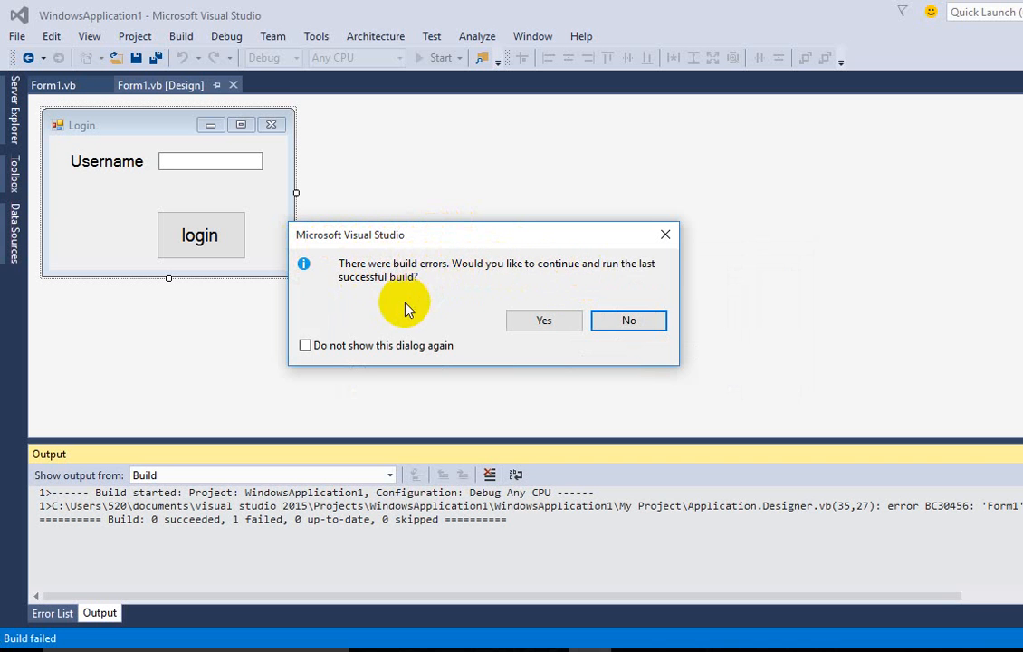
mouse_move(304, 299)
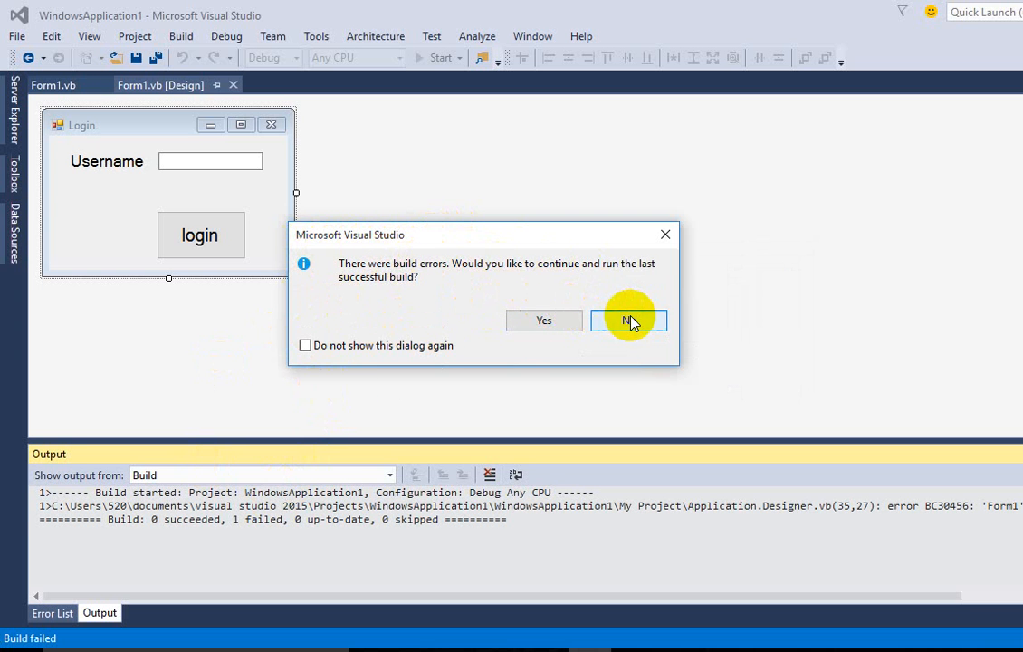
Answer No to running the last successful build after the build fails.
left_click(628, 321)
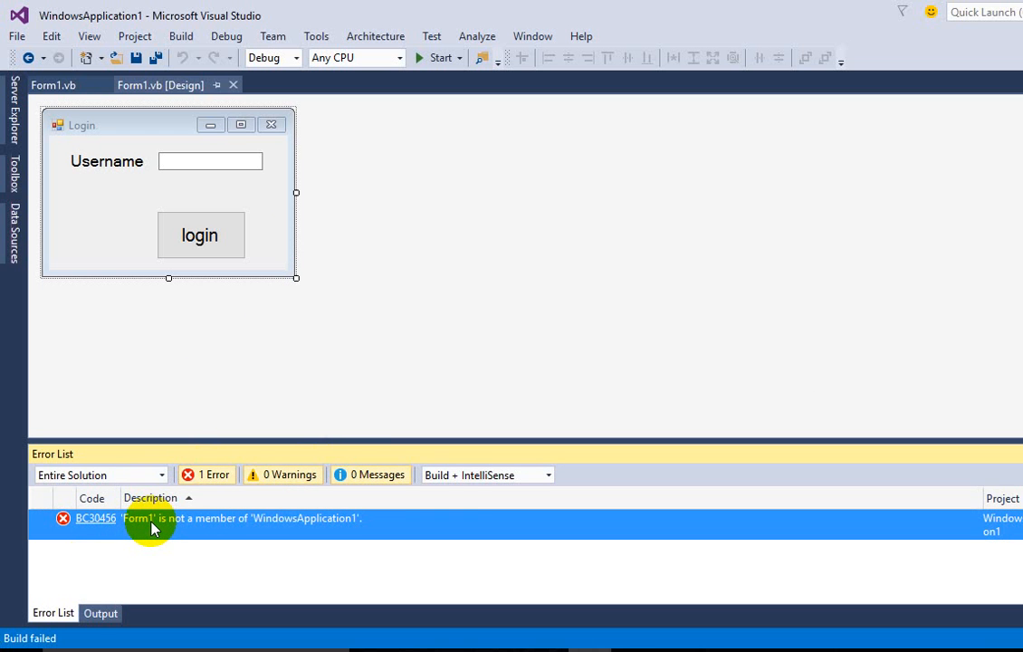
mouse_move(96, 517)
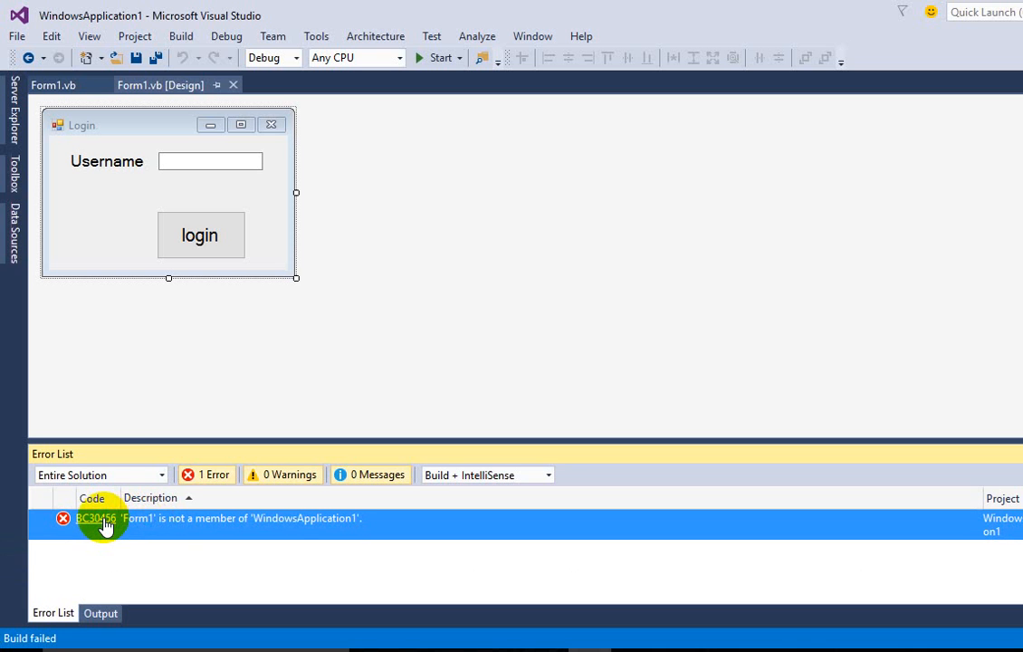
mouse_move(131, 389)
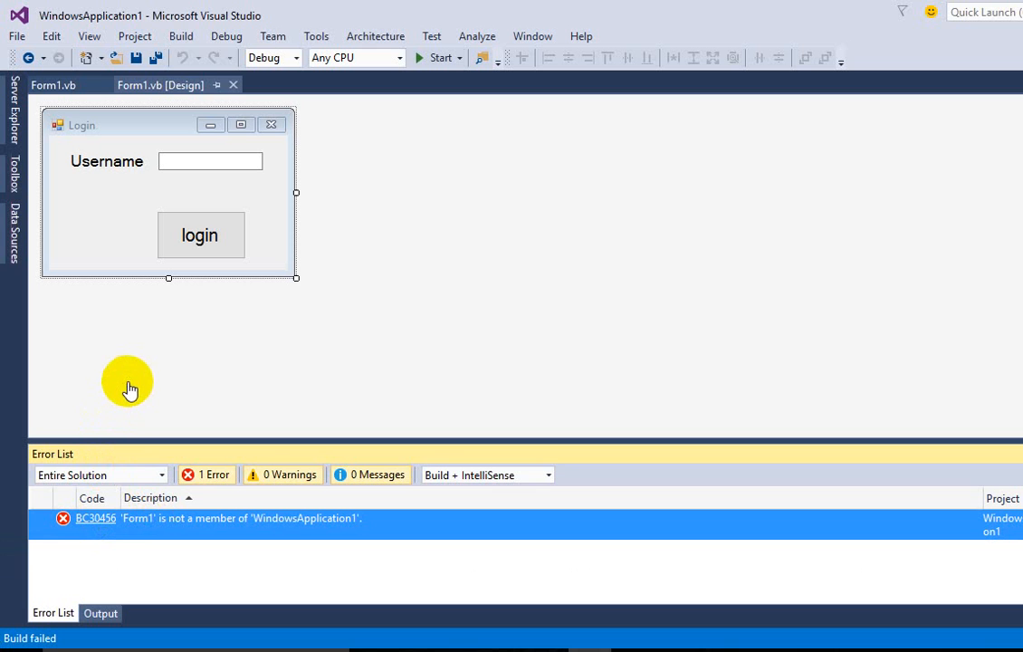
mouse_move(166, 387)
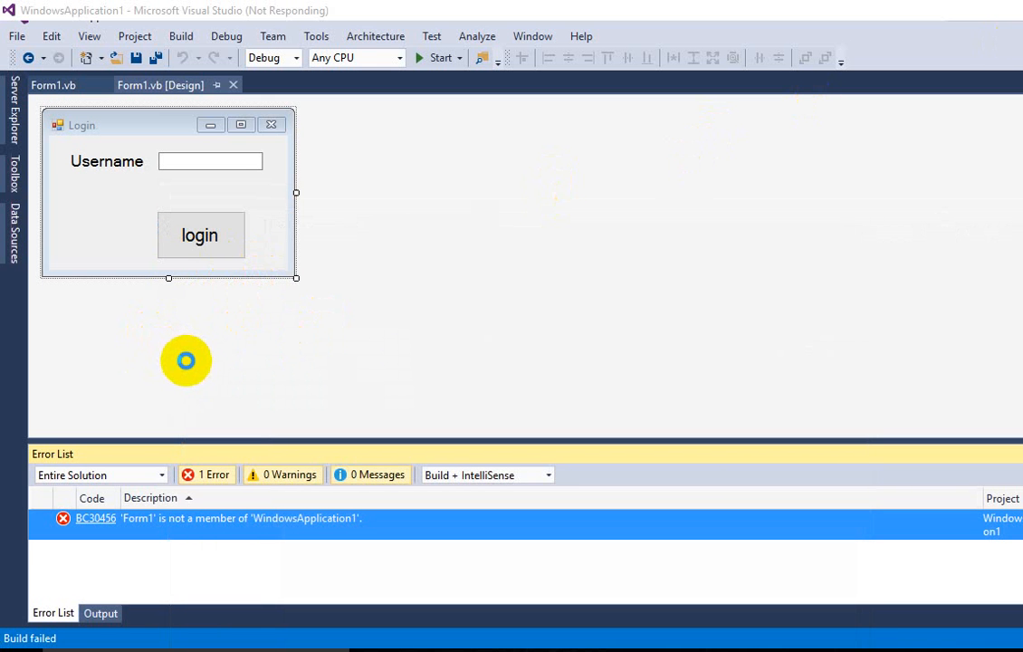
mouse_move(185, 366)
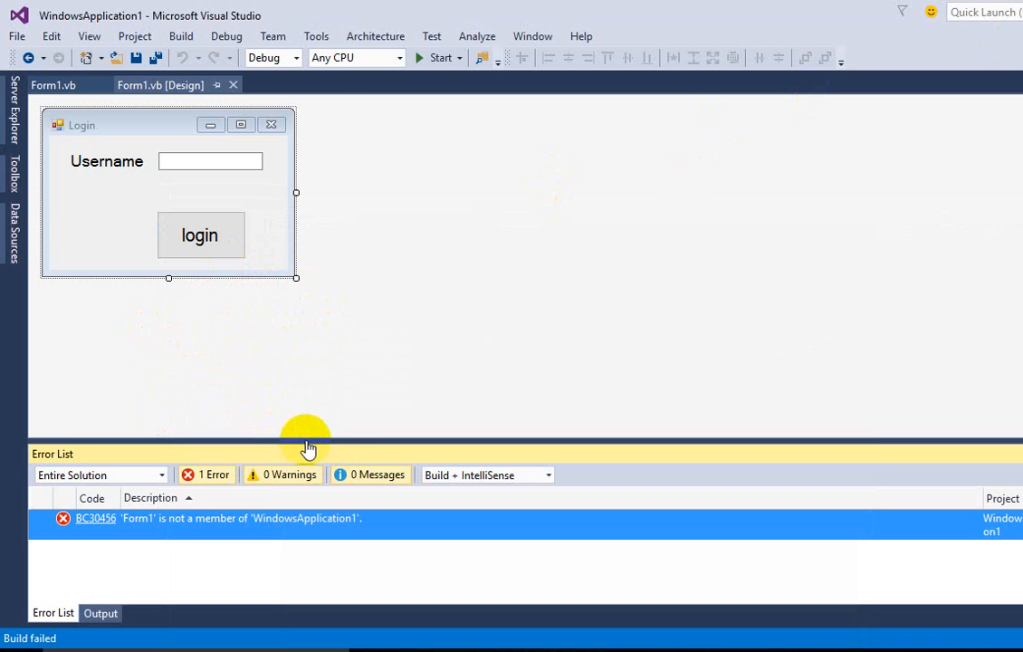
Jump from the BC30456 error to the Me.MainForm = WindowsApplication1.Form1 line in Application.Designer.vb.
left_click(96, 518)
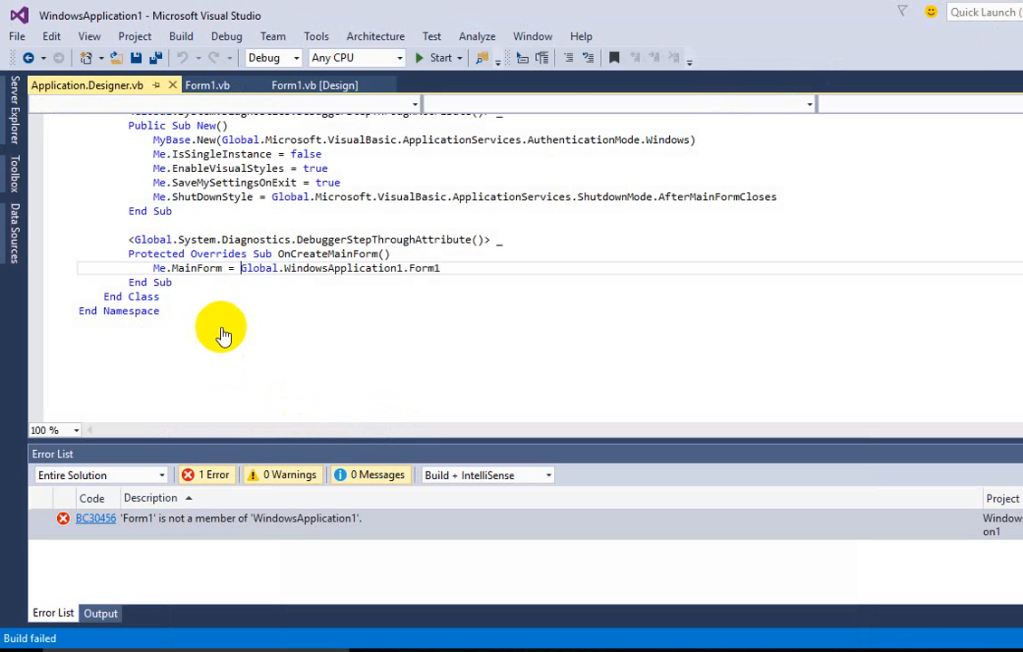
left_click(358, 268)
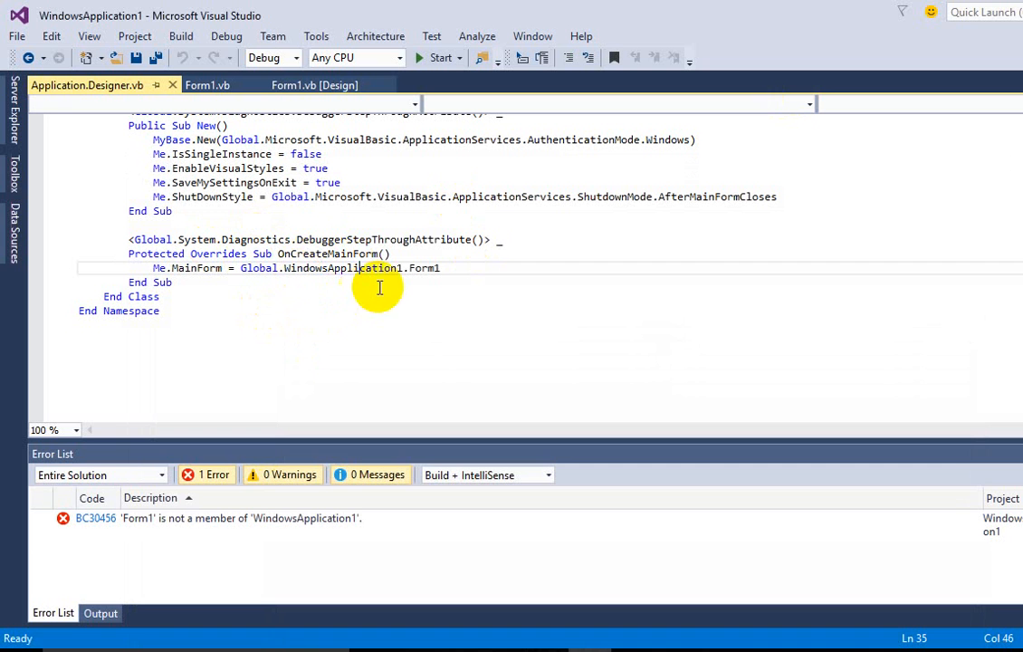
mouse_move(275, 275)
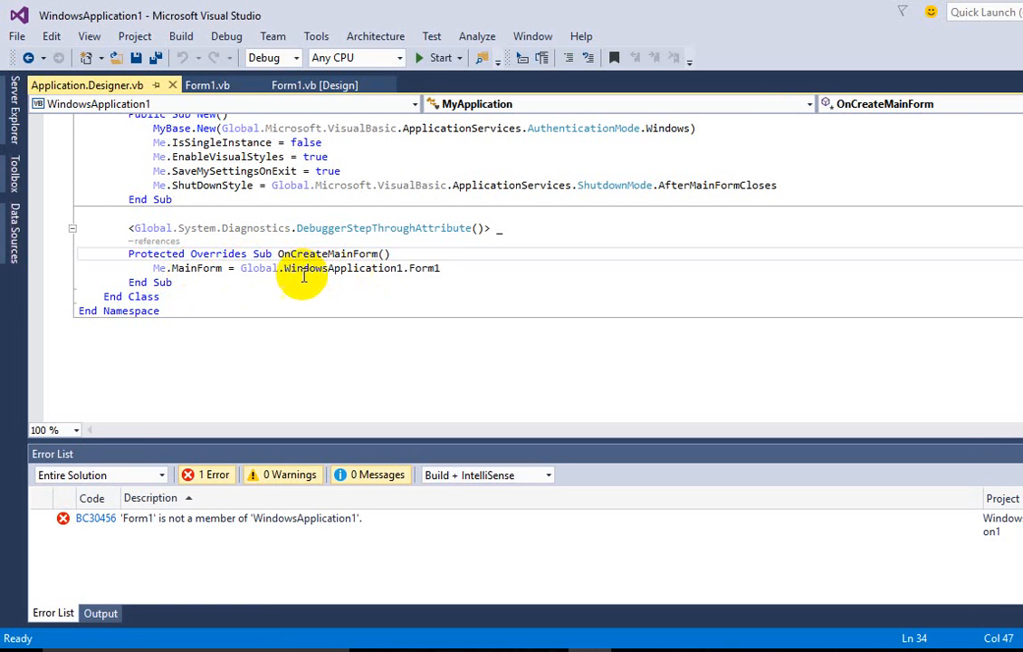
left_click(371, 268)
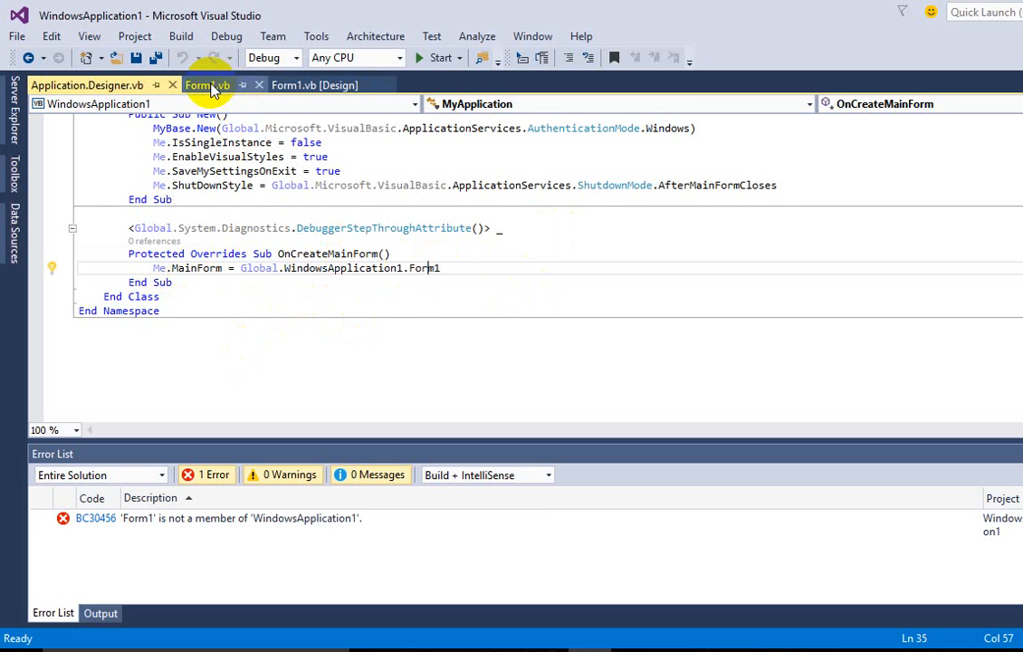
Show the login form's Properties in design view, confirming its (Name) is Login rather than Form1.
left_click(207, 85)
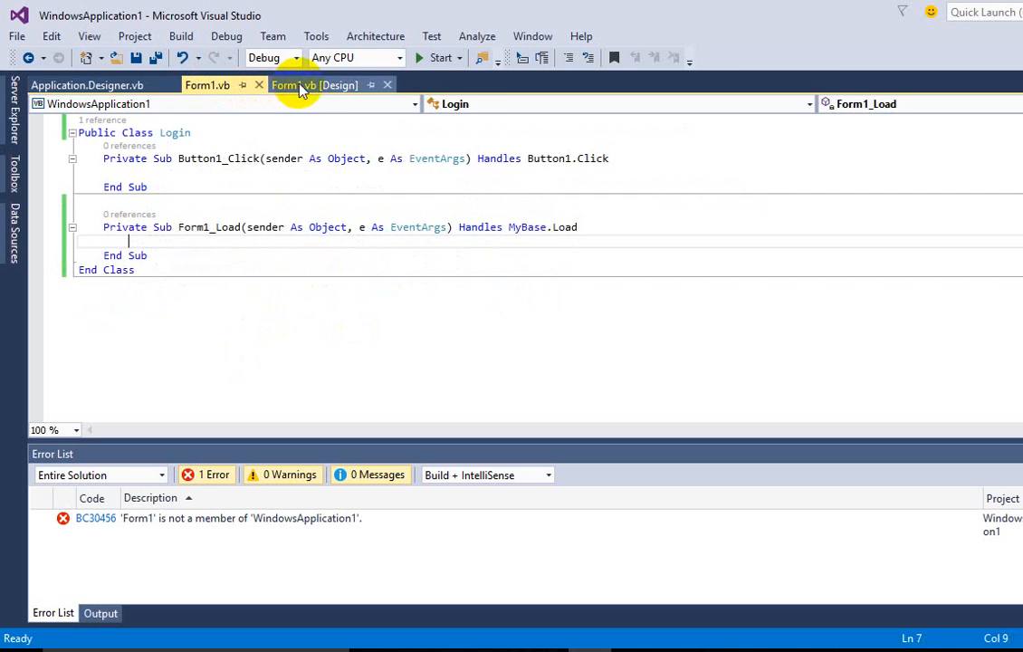
left_click(315, 85)
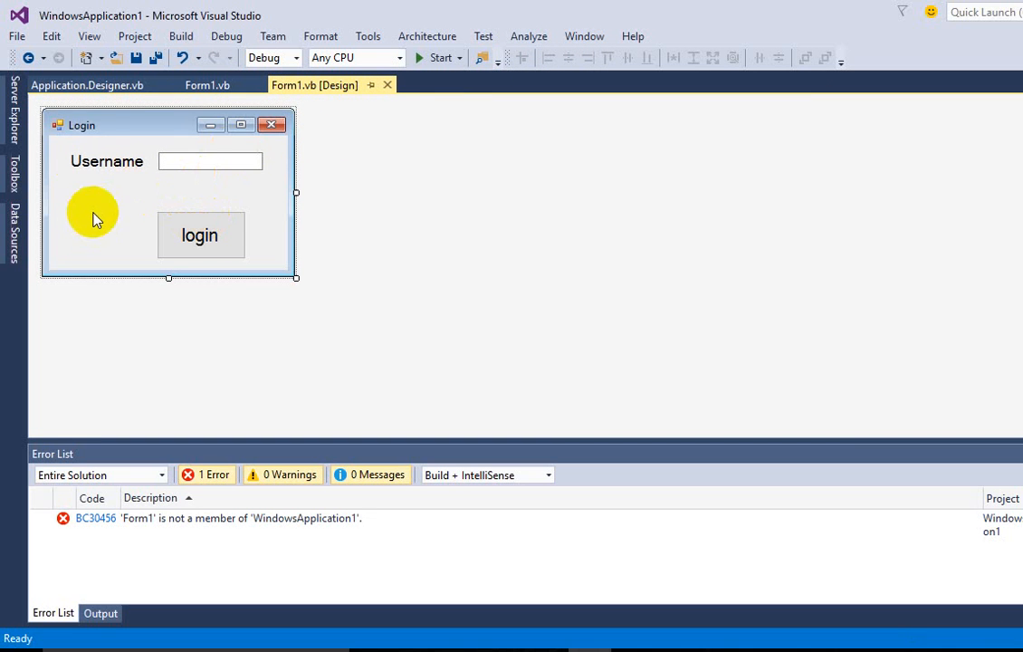
mouse_move(257, 199)
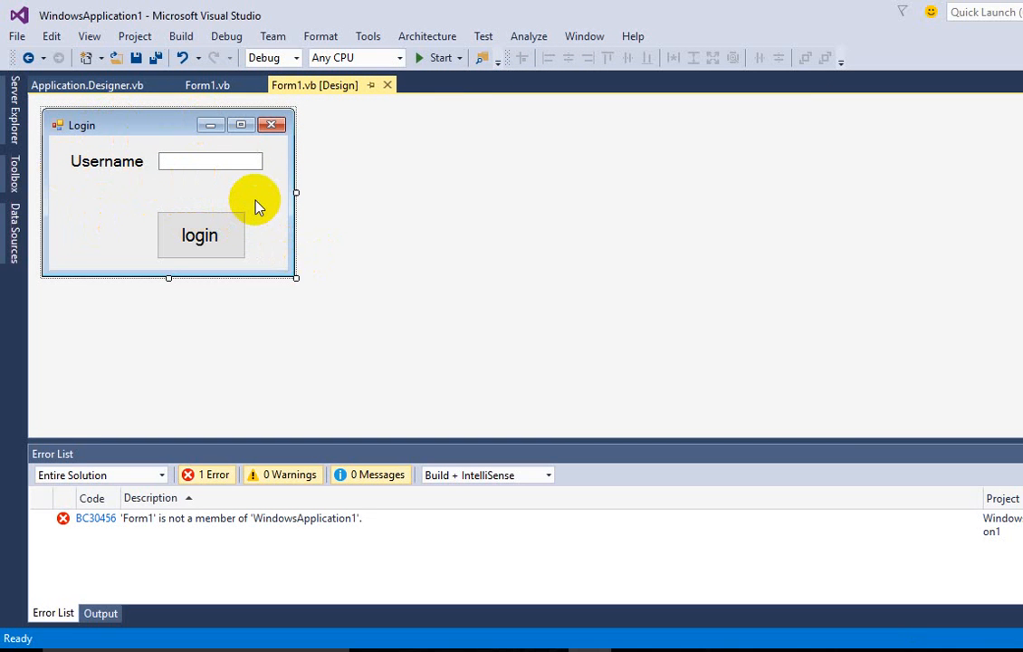
right_click(257, 197)
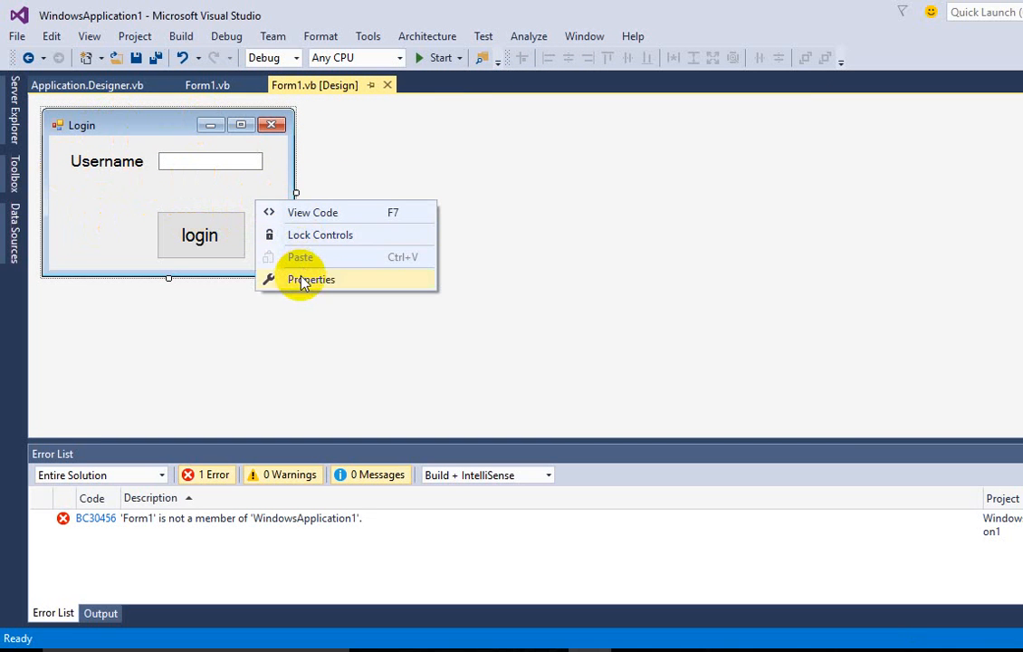
left_click(311, 278)
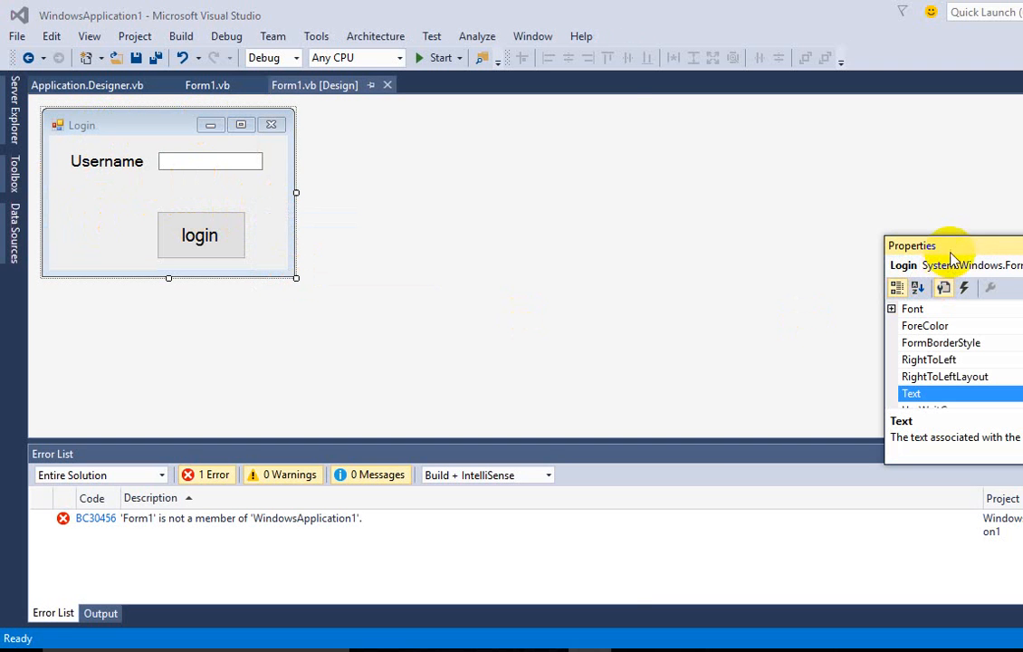
left_click_drag(950, 246, 485, 142)
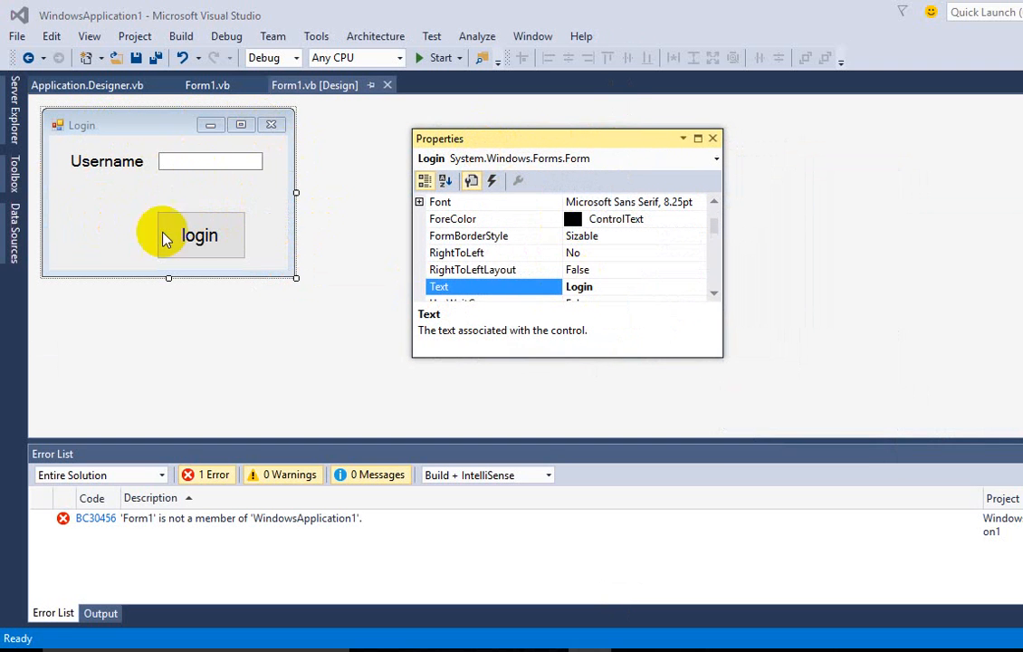
mouse_move(239, 214)
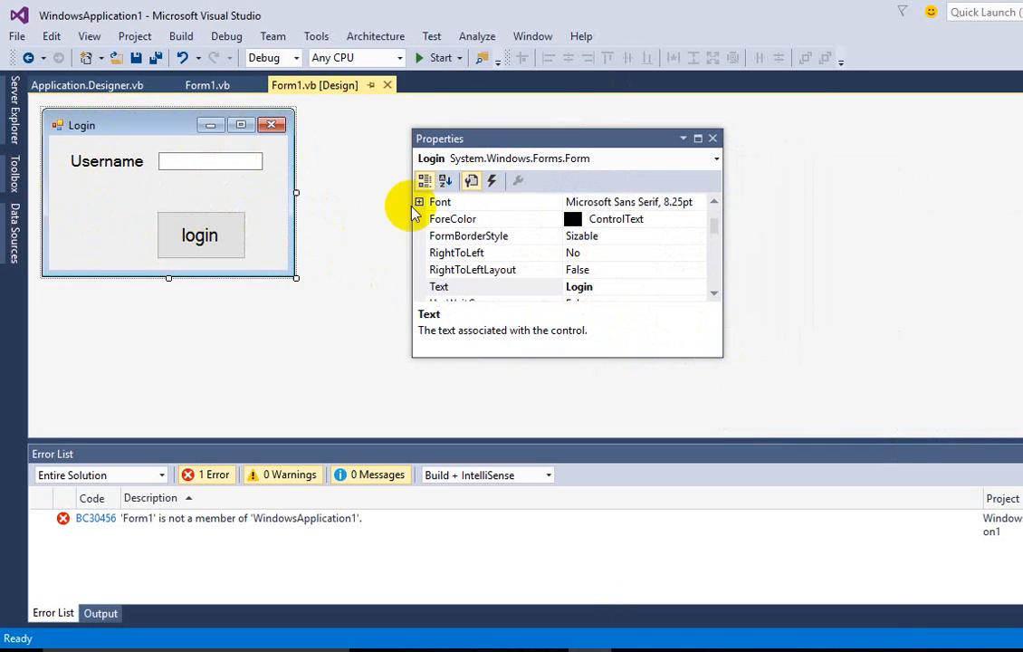
left_click(206, 85)
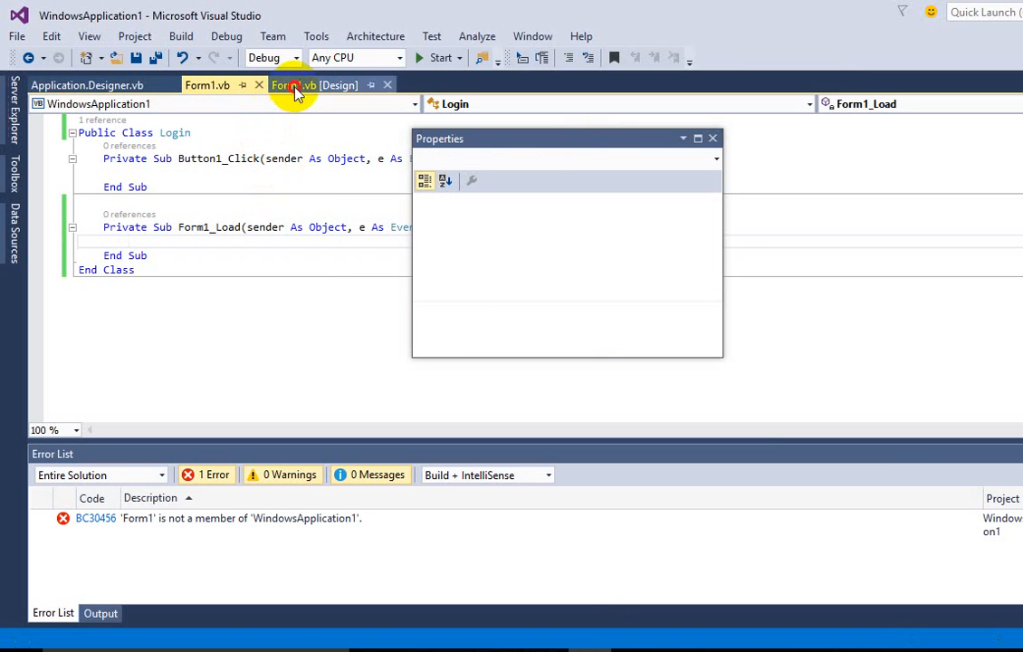
left_click(308, 85)
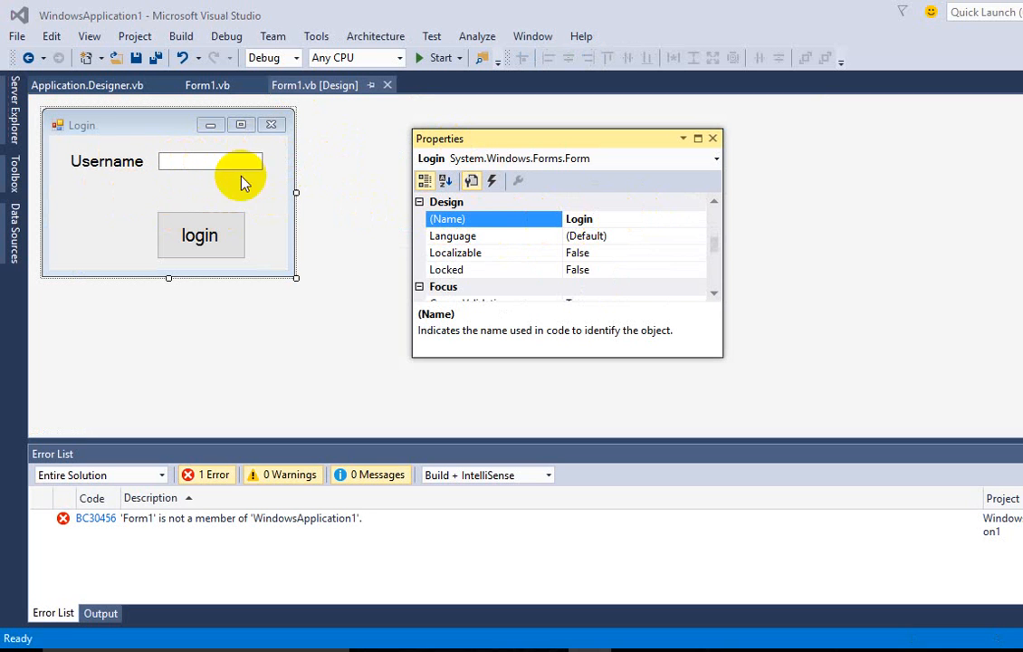
mouse_move(271, 231)
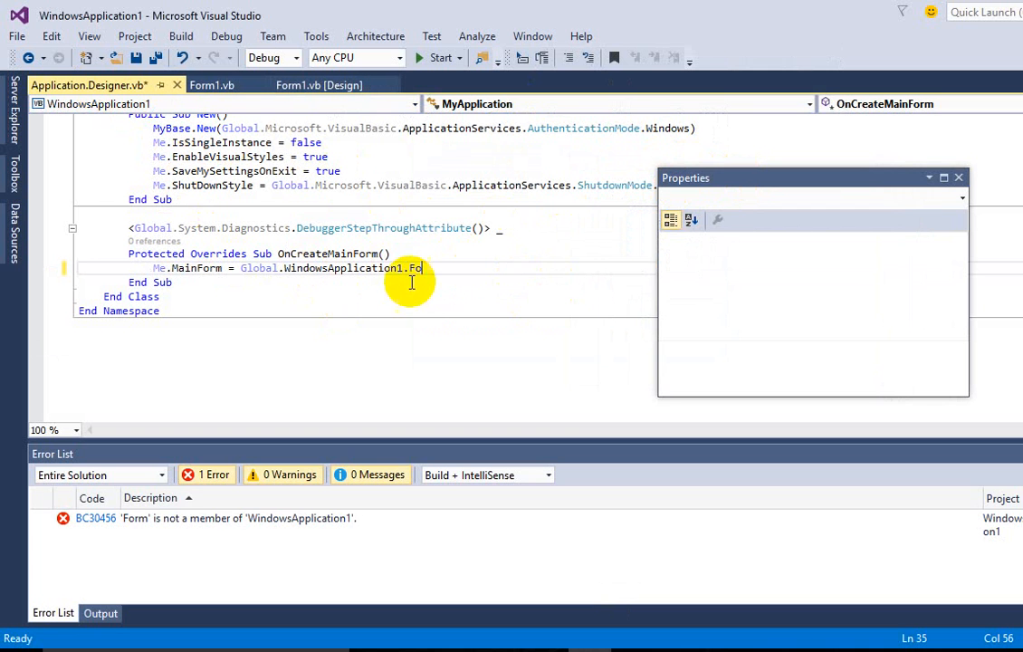
Edit the MainForm line so it references the Login form instead of Form1, clearing the error.
key("Backspace")
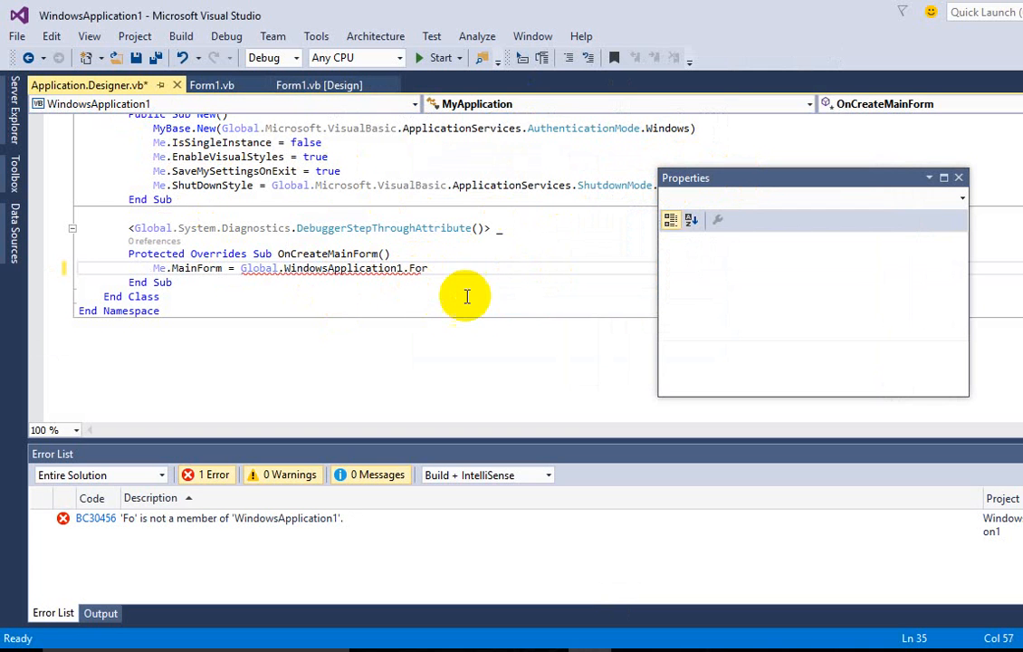
type("mz")
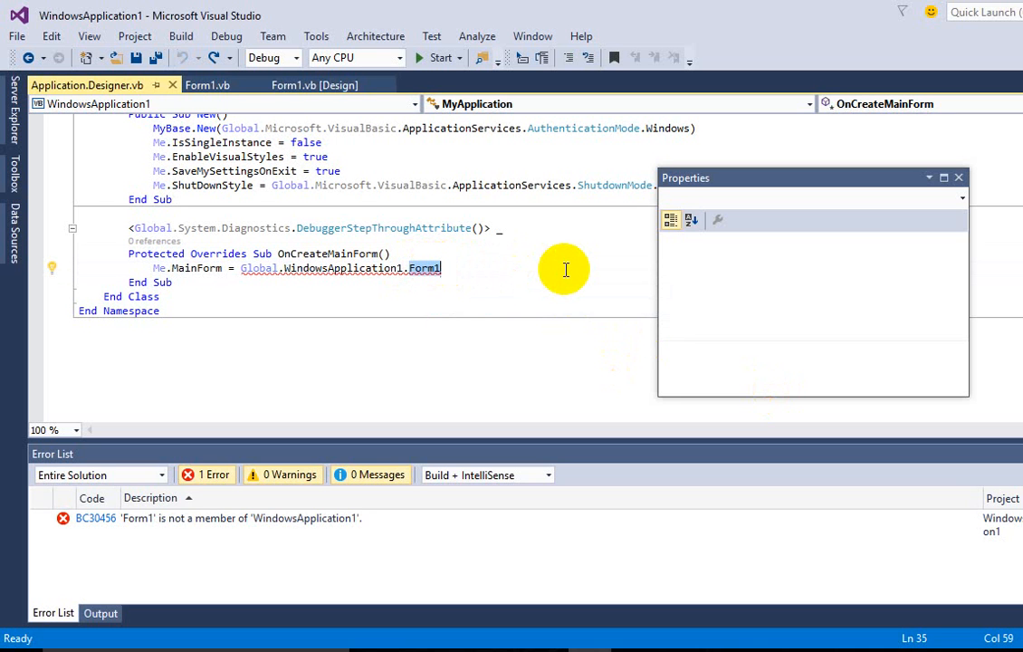
type("L")
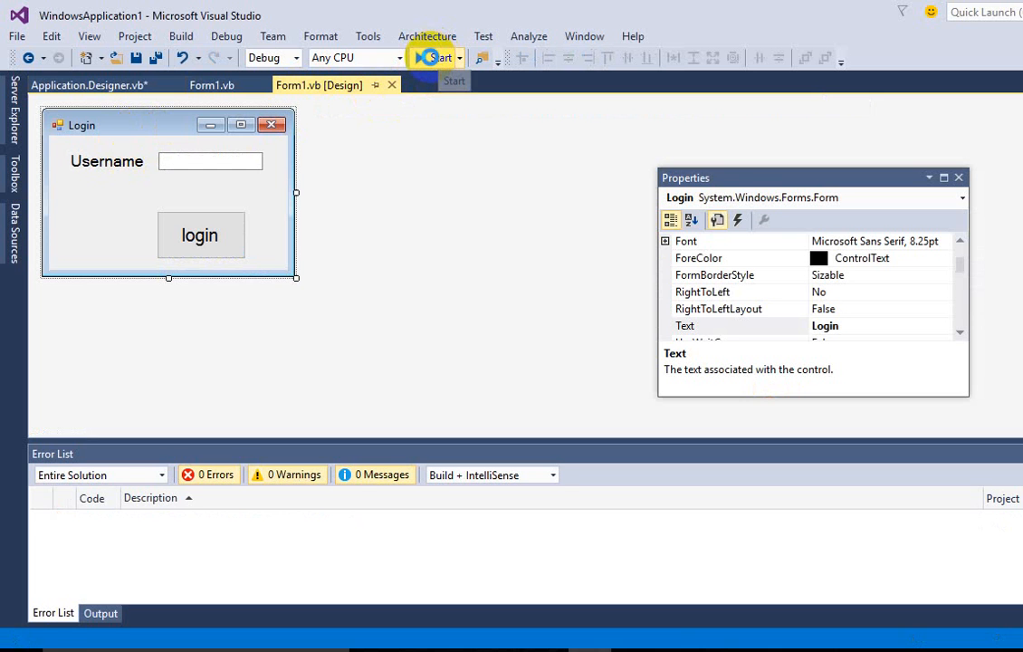
Start the login app, which now builds with zero errors and runs in the debugger.
left_click(438, 56)
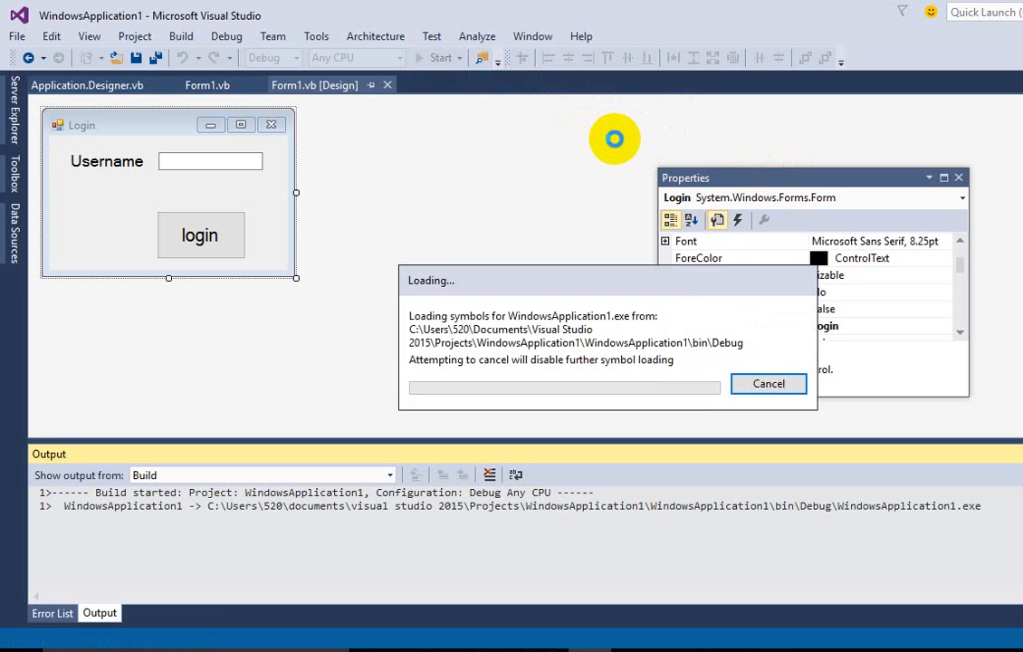
left_click(767, 384)
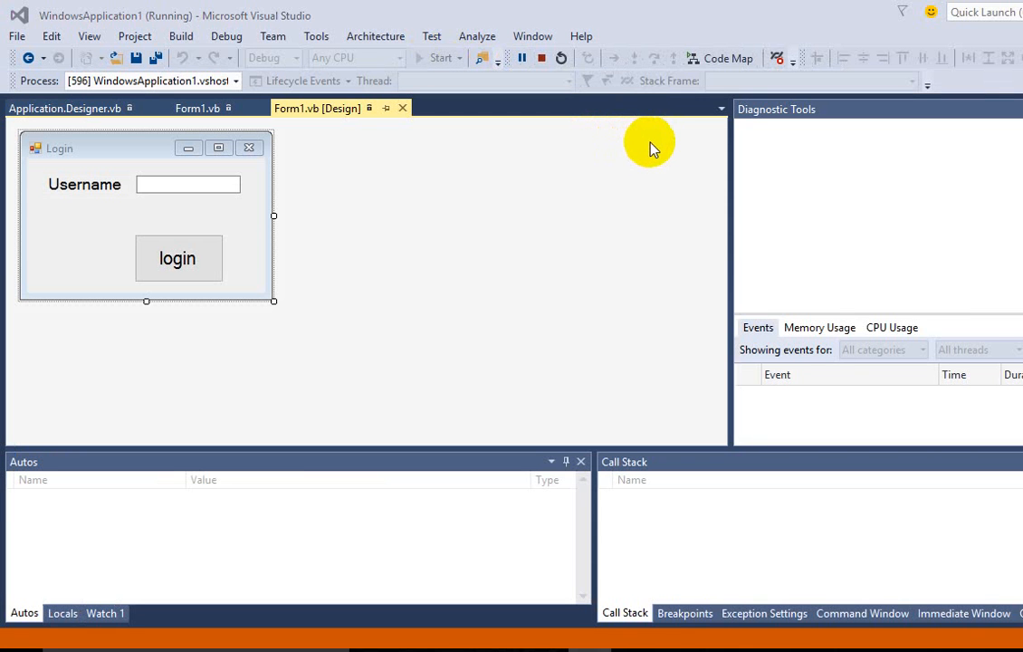
mouse_move(489, 141)
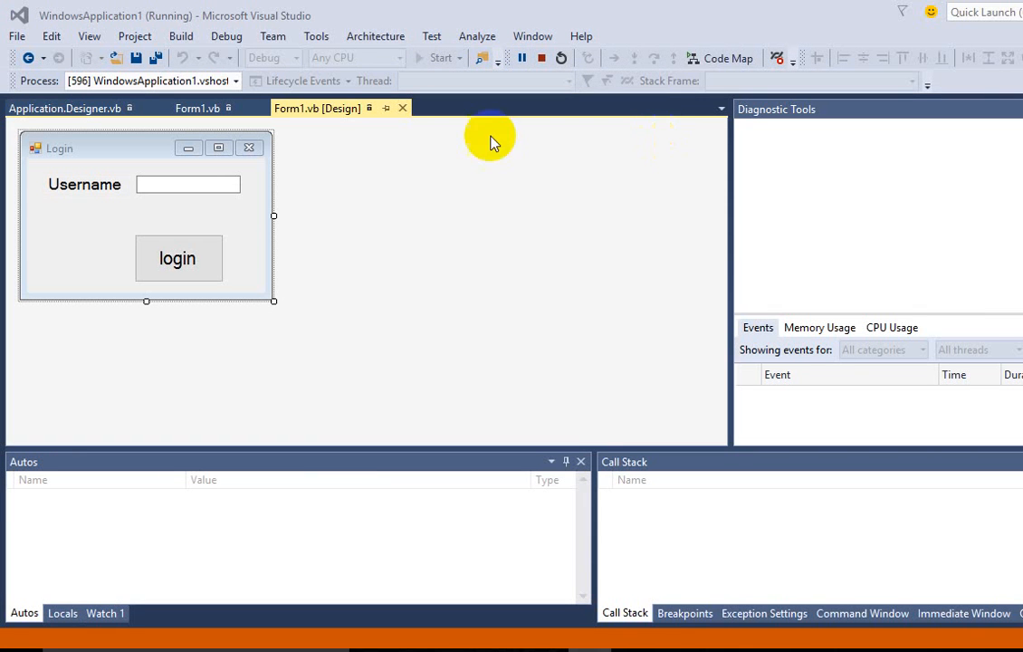
mouse_move(552, 208)
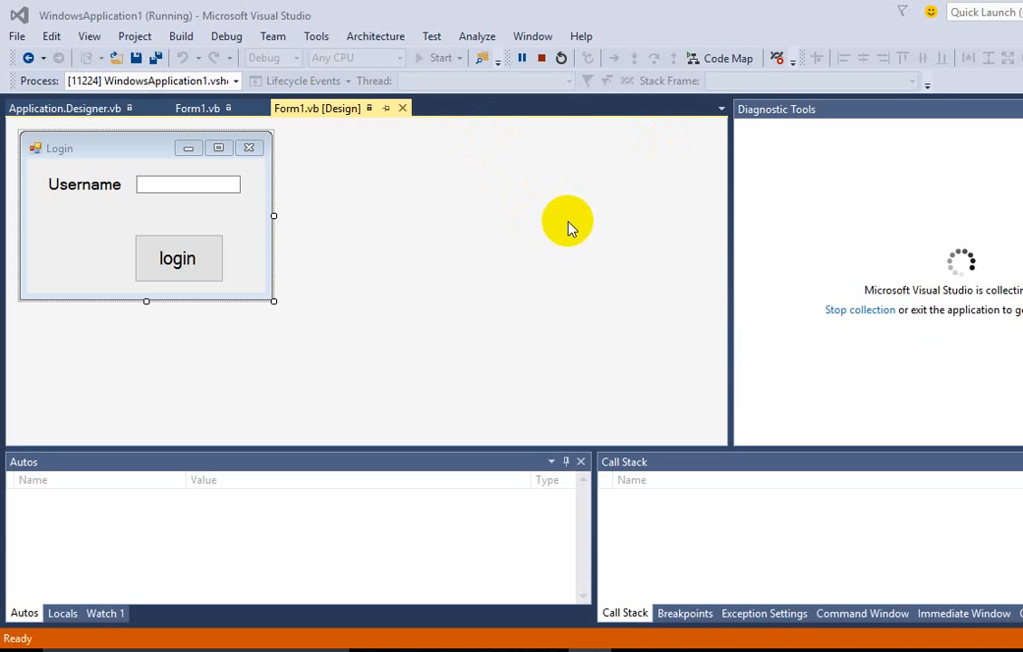
mouse_move(561, 239)
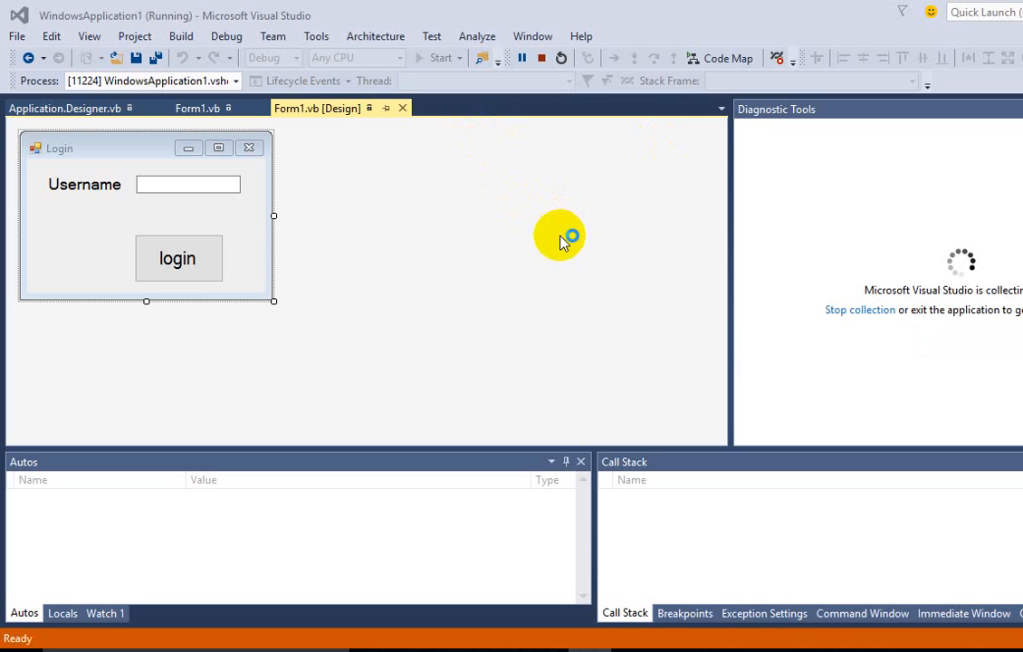